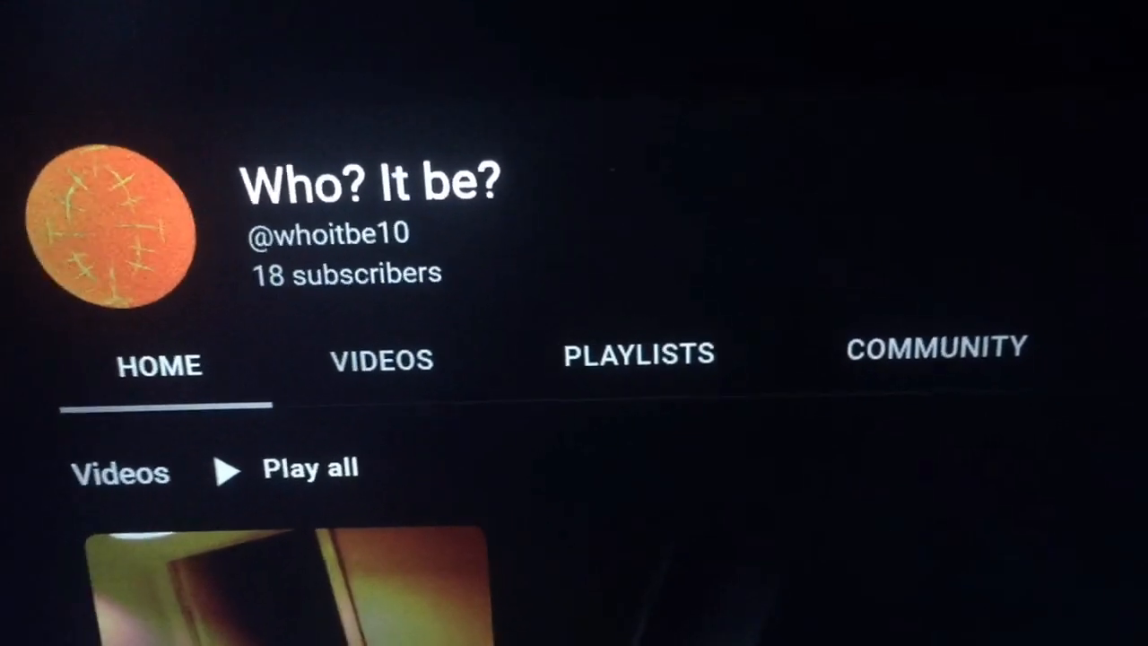
- Scroll down the channel's uploads to reach the dark clip with glowing orange and blue shapes
scroll(down, 3)
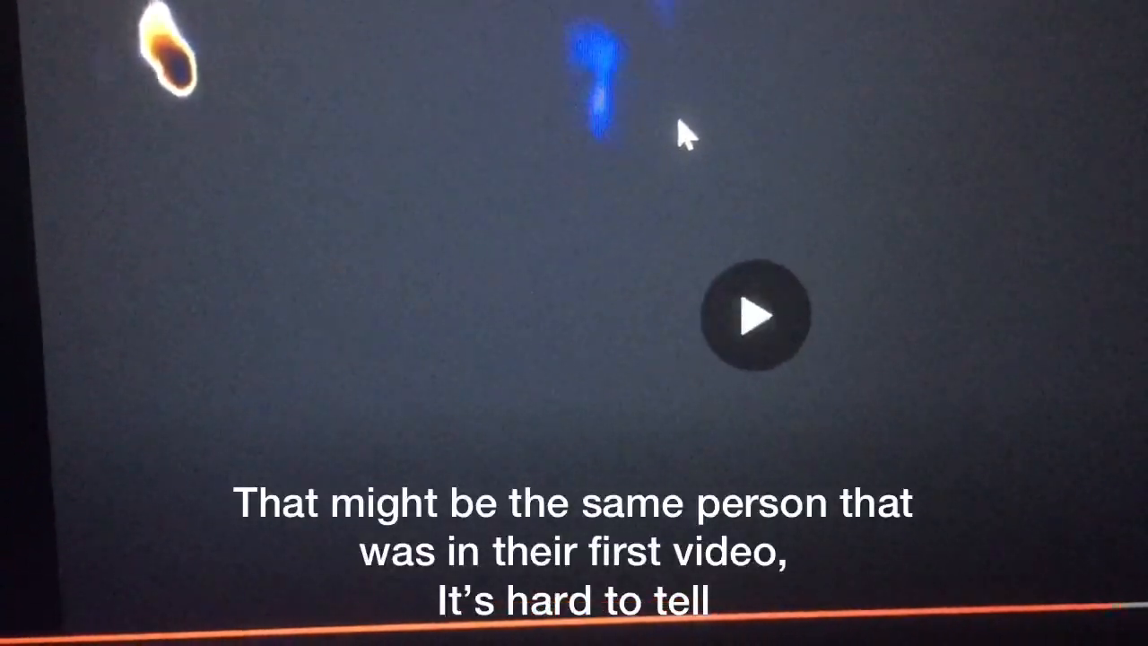
- Play the channel's next upload, a dark, grainy, pixelated scene
click(756, 315)
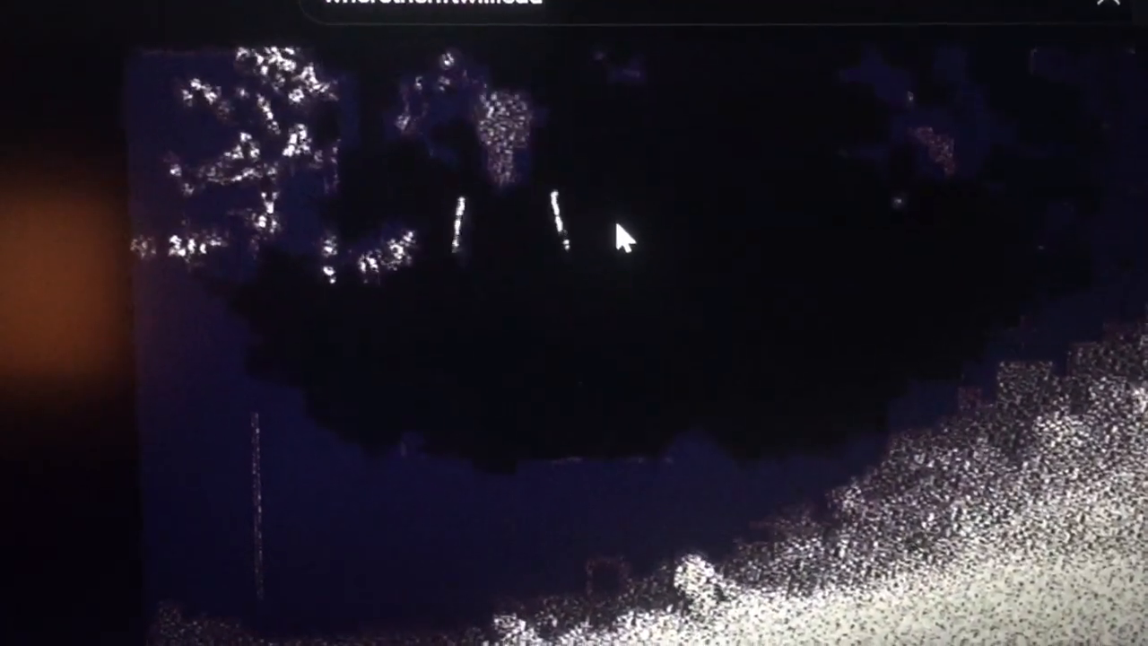